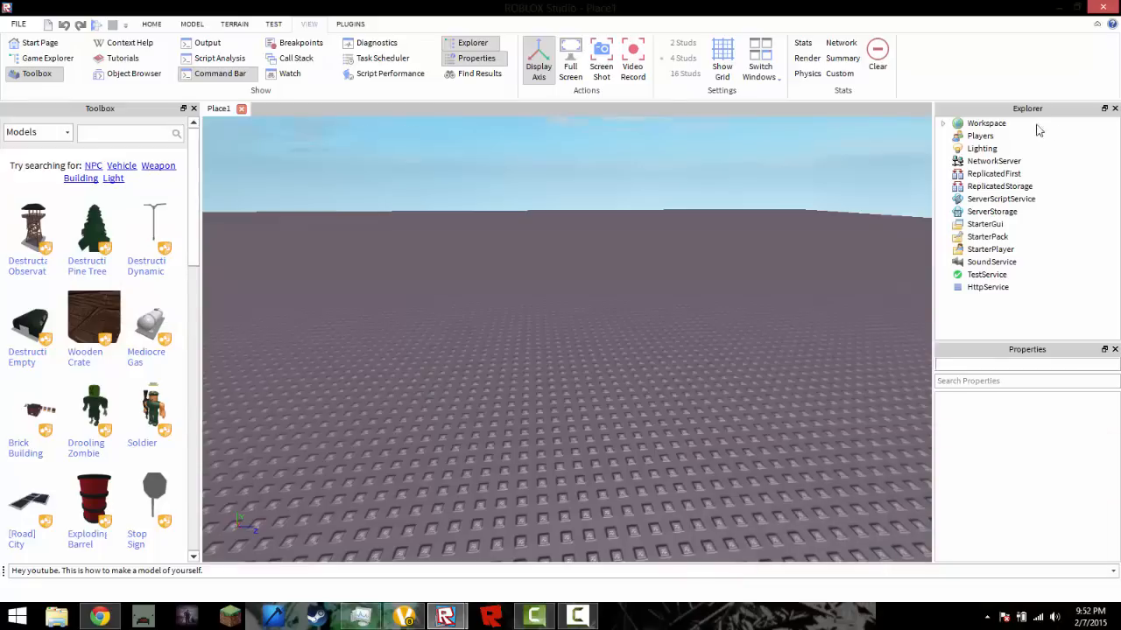
mouse_move(477, 58)
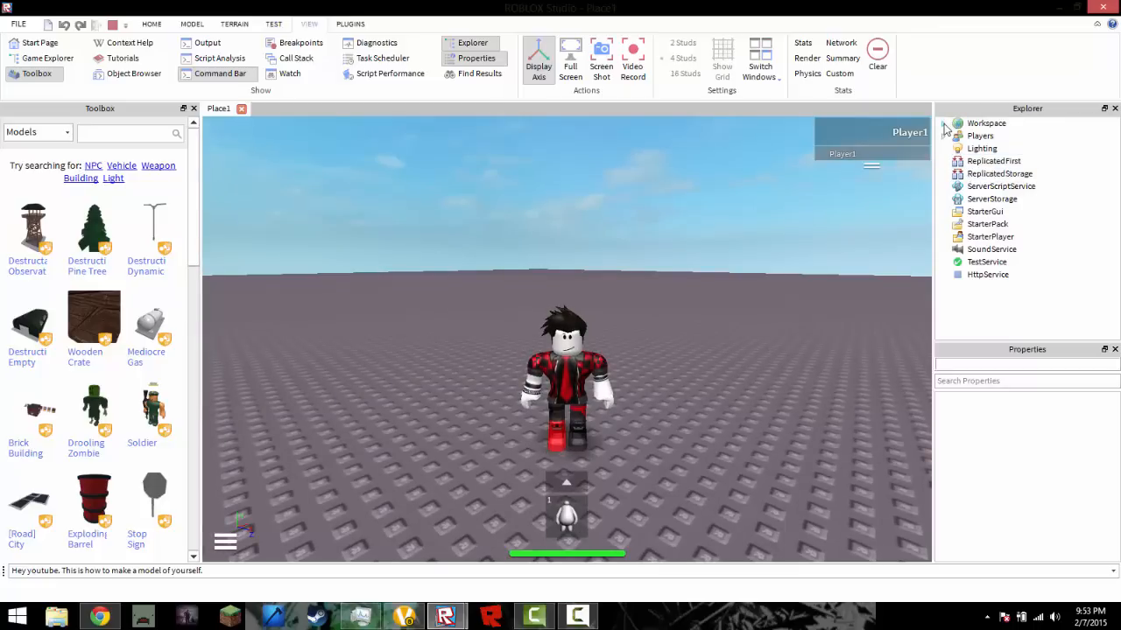
Expand Workspace > Player1 and select every child from Body Colors through Torso.
left_click(993, 161)
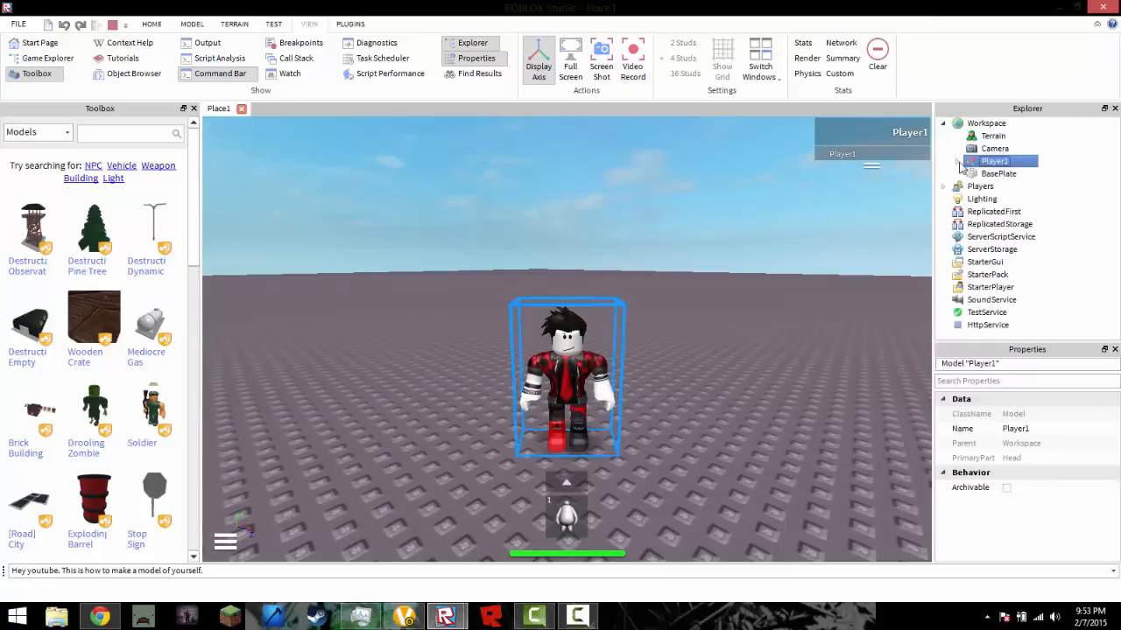
left_click(958, 161)
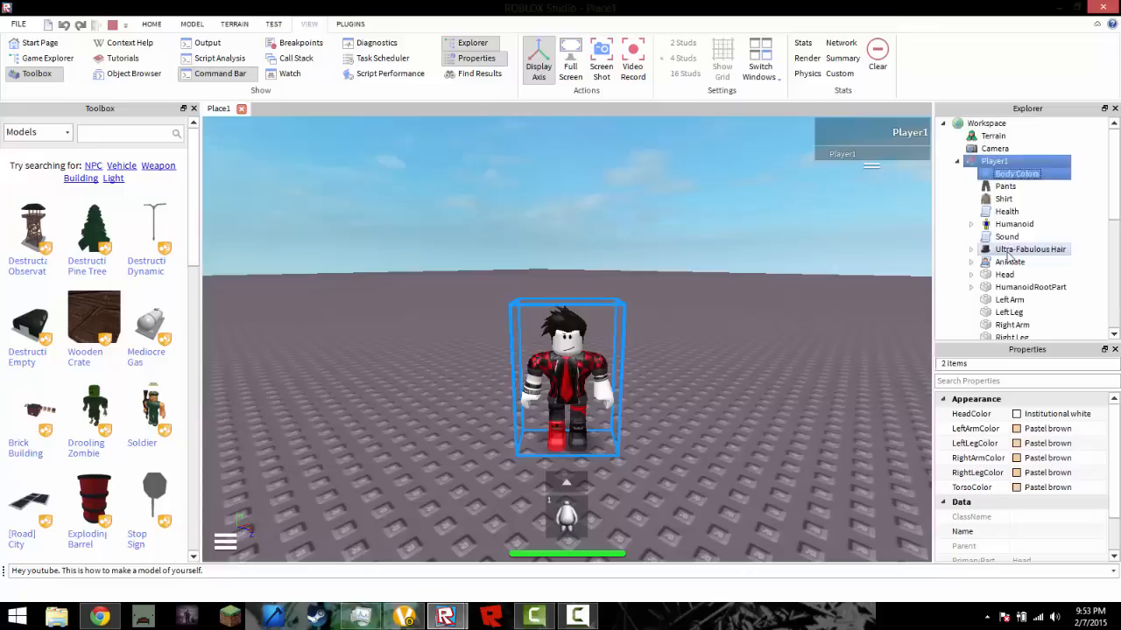
scroll("down", 3)
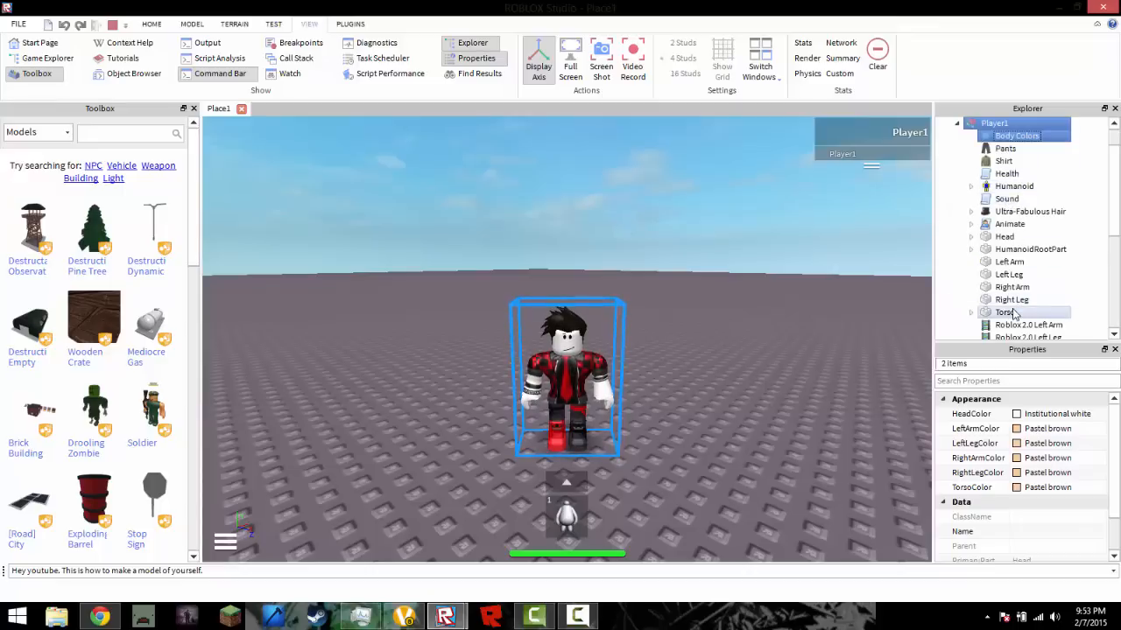
left_click(1005, 312)
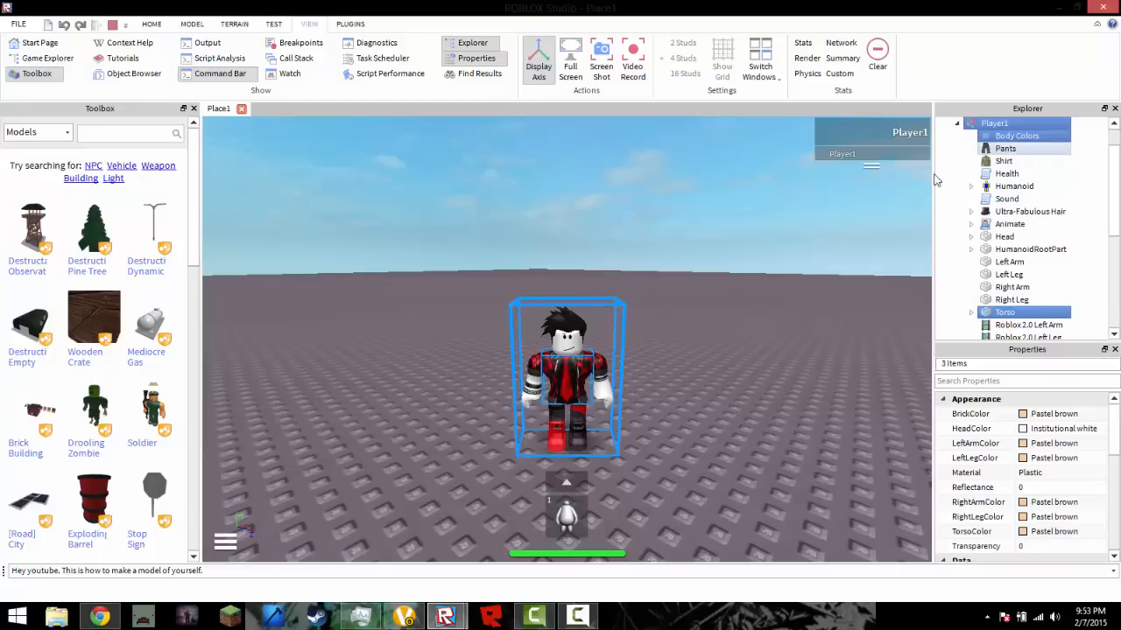
left_click(1005, 148)
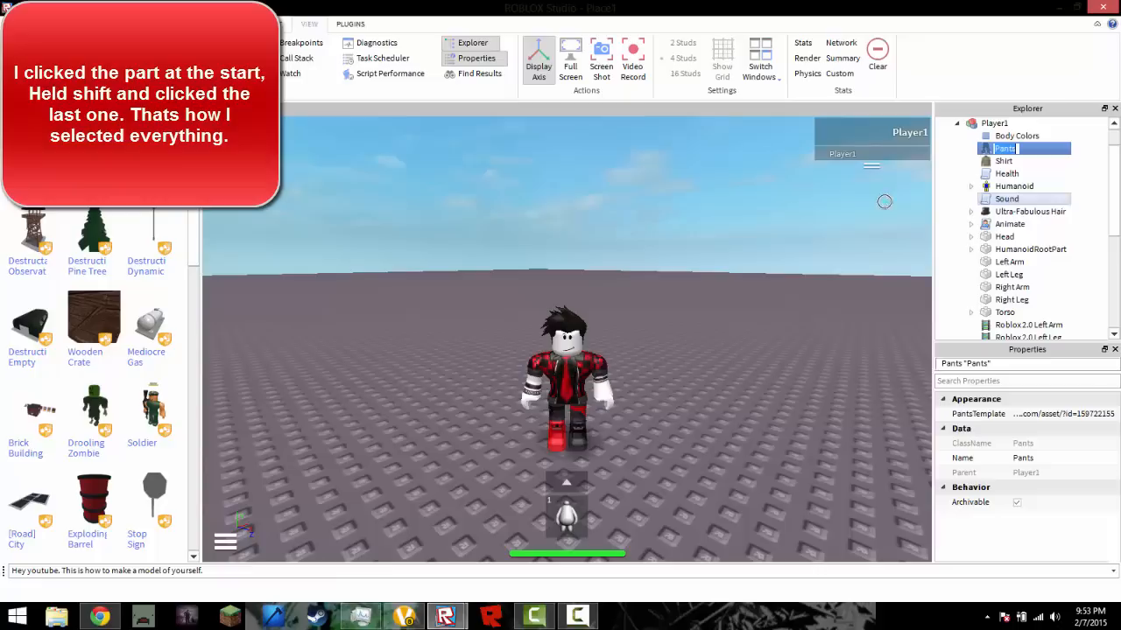
left_click(1016, 136)
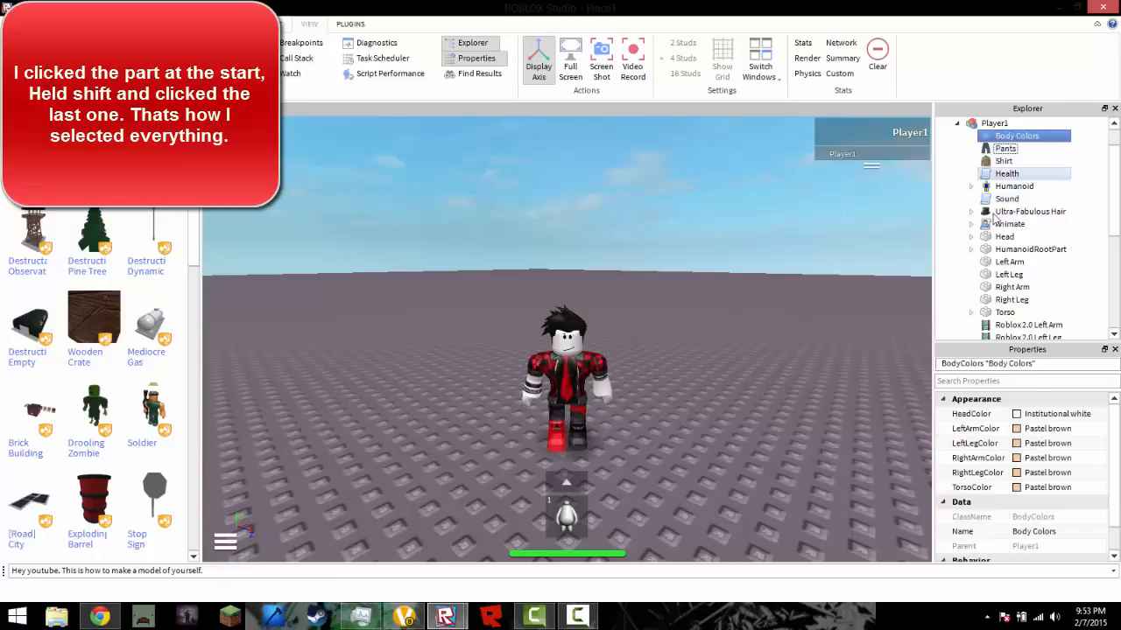
left_click(1004, 312)
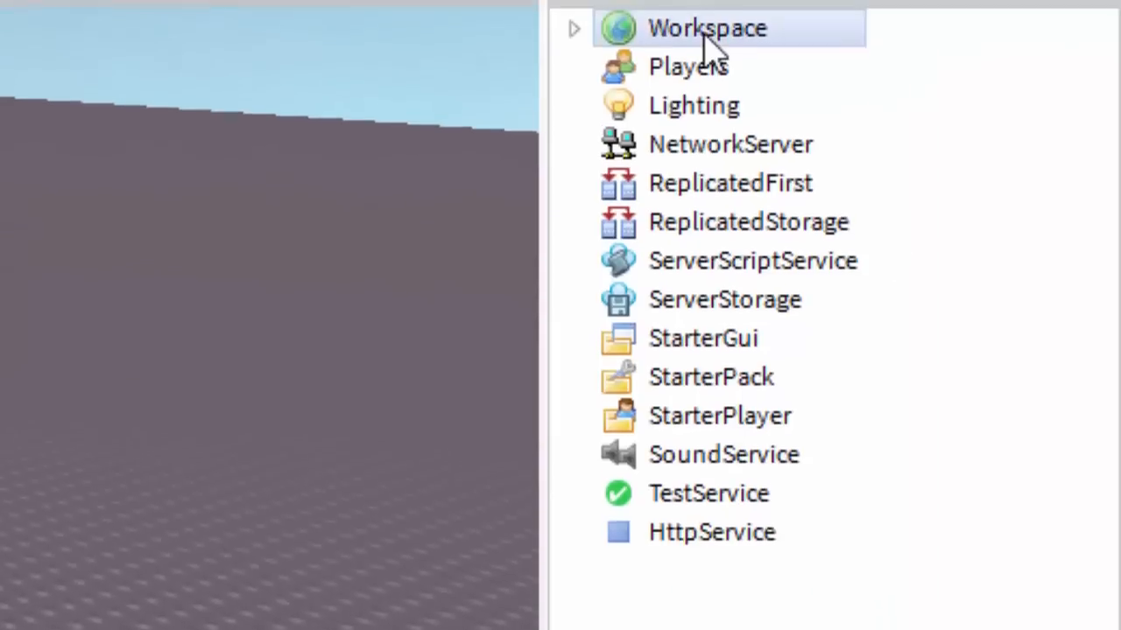
Paste the copied avatar parts into the Workspace as a standing model.
left_click(573, 28)
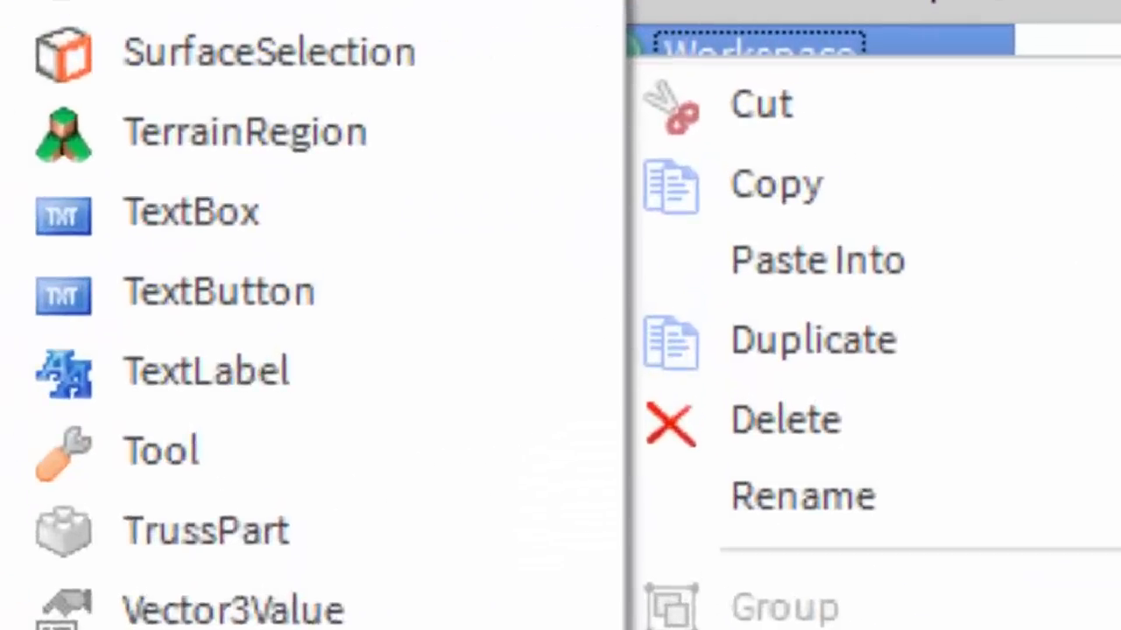
left_click(800, 496)
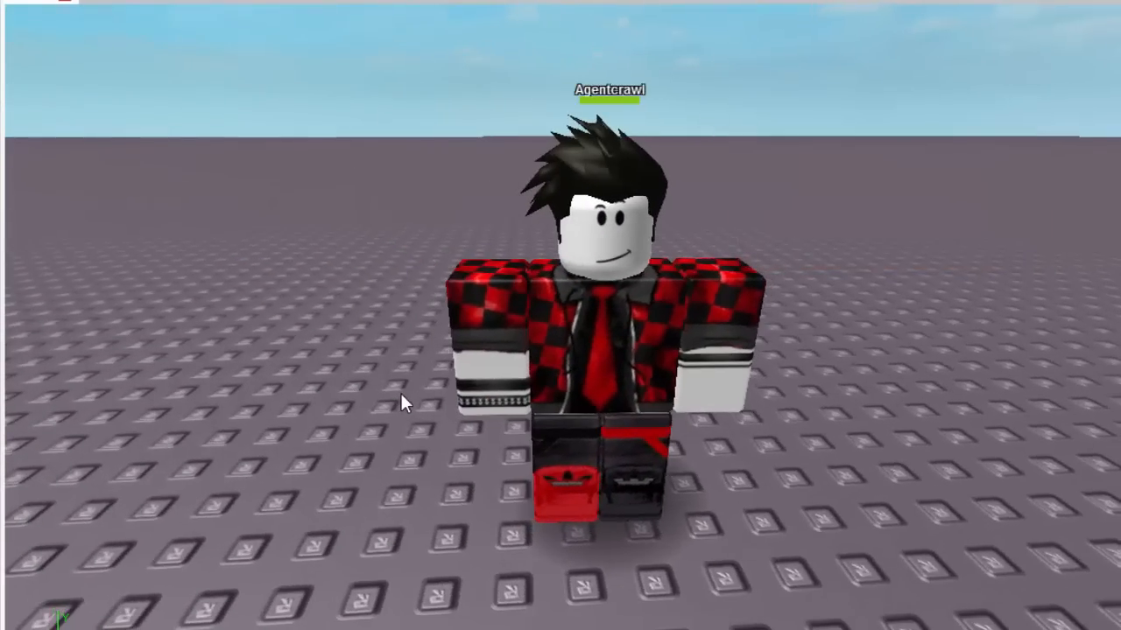
scroll("down", 3)
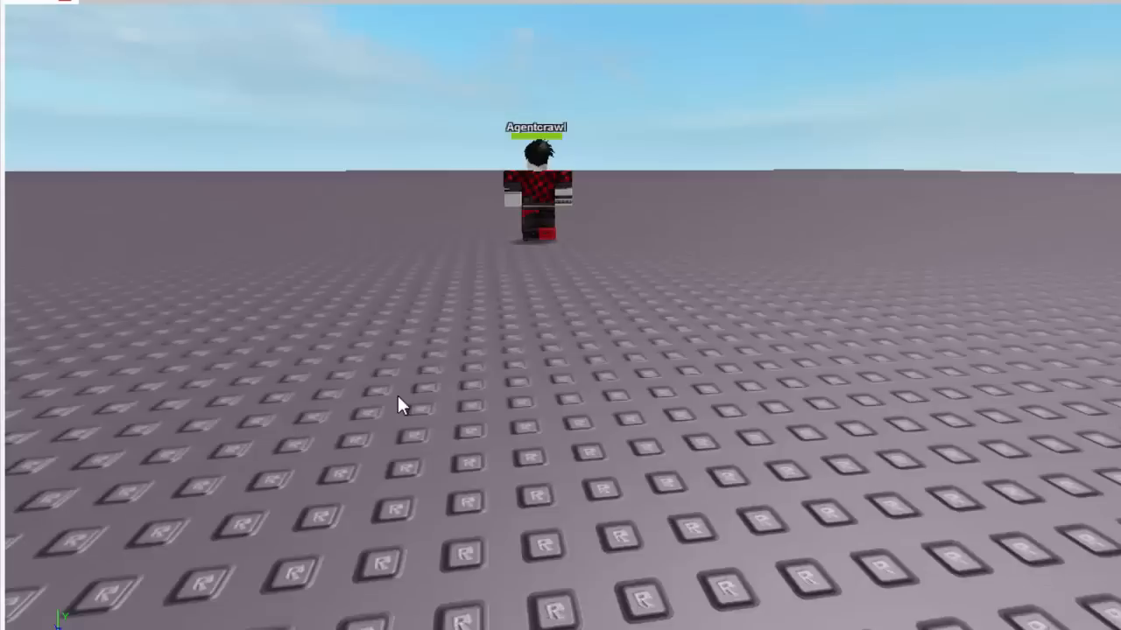